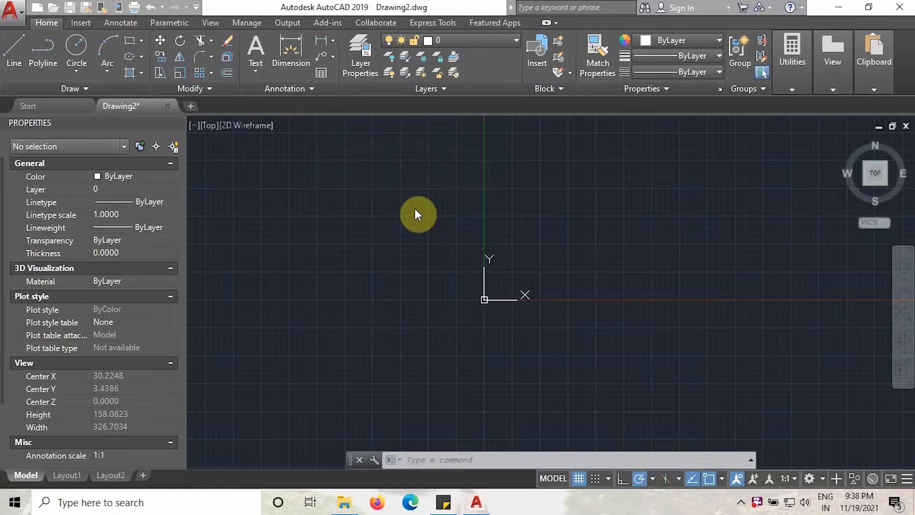
pyautogui.moveTo(423, 228)
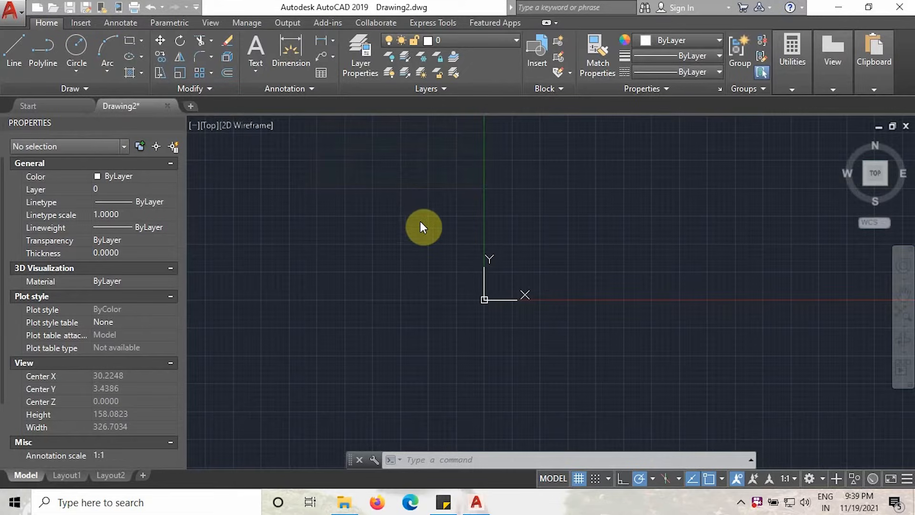
pyautogui.moveTo(423, 240)
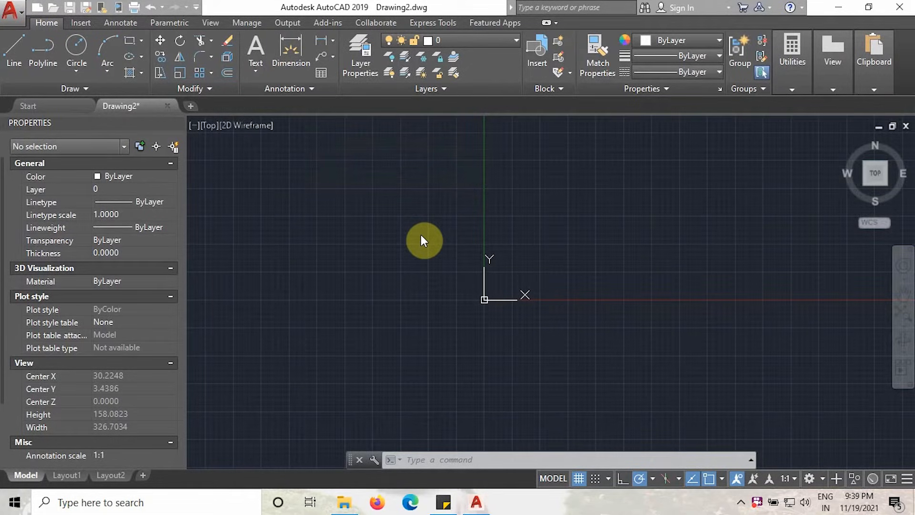
pyautogui.moveTo(411, 198)
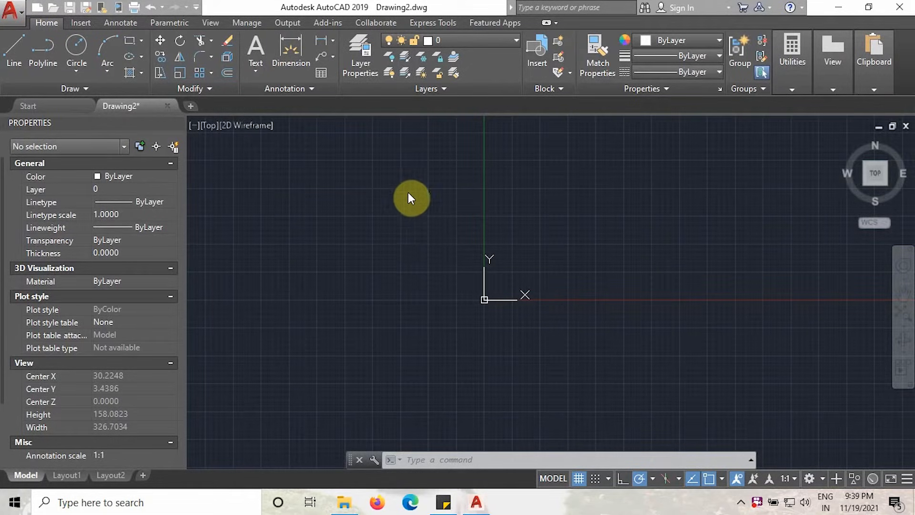
pyautogui.moveTo(405, 228)
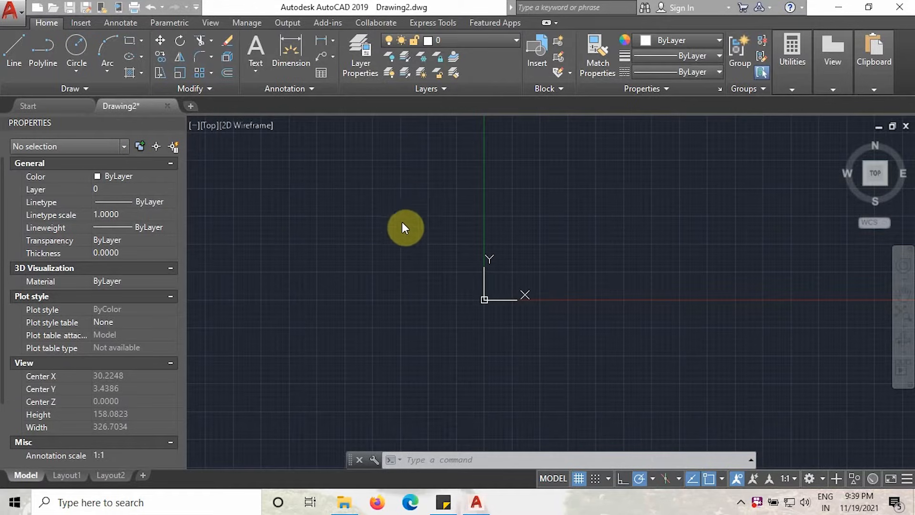
pyautogui.moveTo(73, 487)
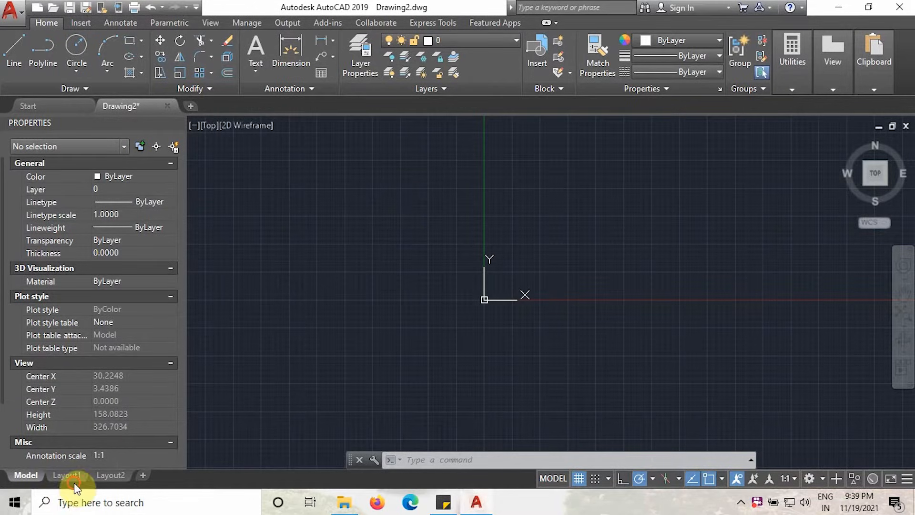
# - Switch from Model to the blank Layout1 sheet
pyautogui.click(25, 475)
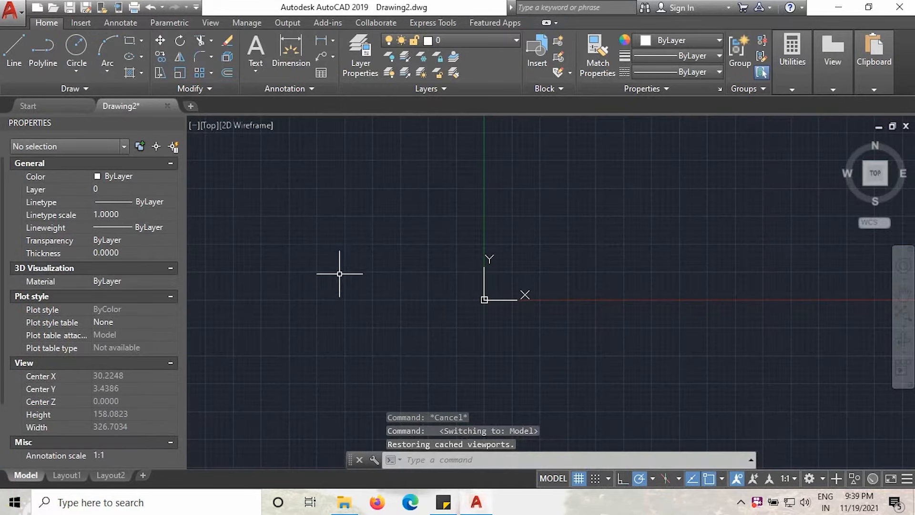
pyautogui.moveTo(387, 214)
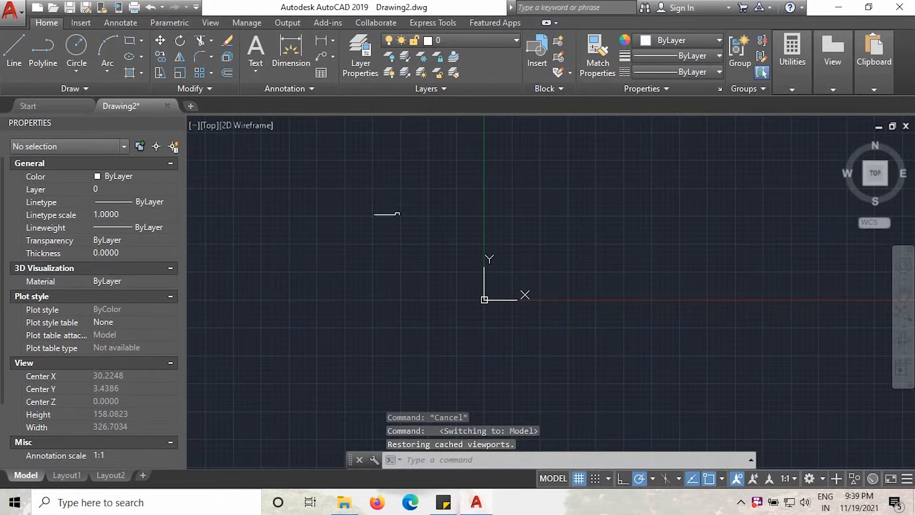
pyautogui.click(67, 475)
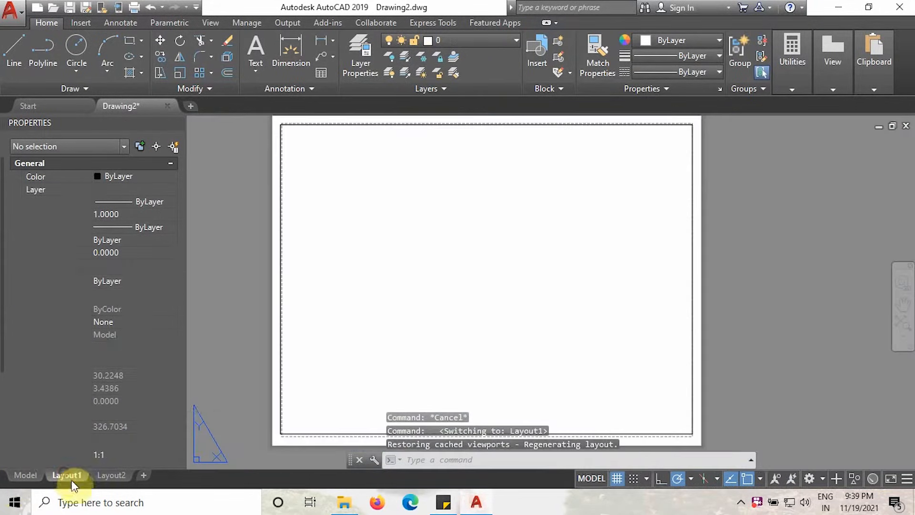
# - Return to the Model tab to draw the rectangle around the origin
pyautogui.click(26, 475)
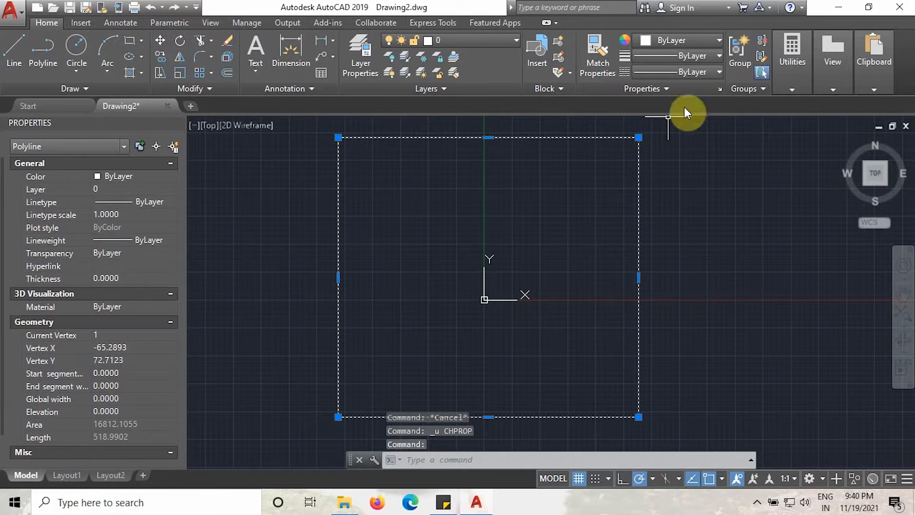
# - Assign the DASHED linetype to the rectangle, edit its linetype scale, and deselect
pyautogui.click(719, 72)
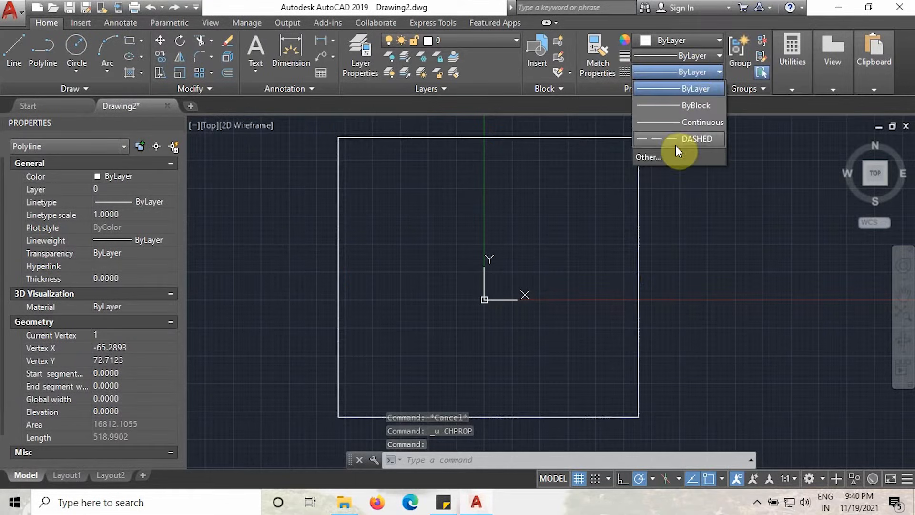
pyautogui.click(696, 138)
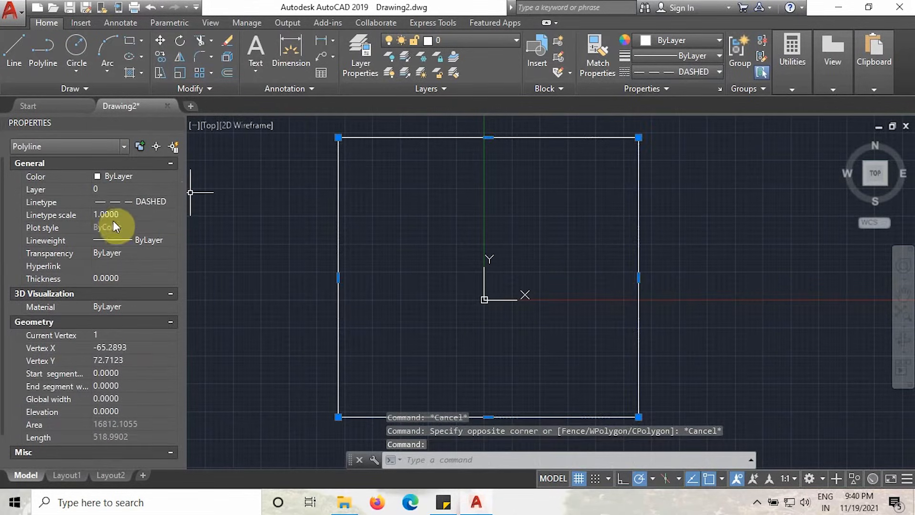
pyautogui.click(123, 215)
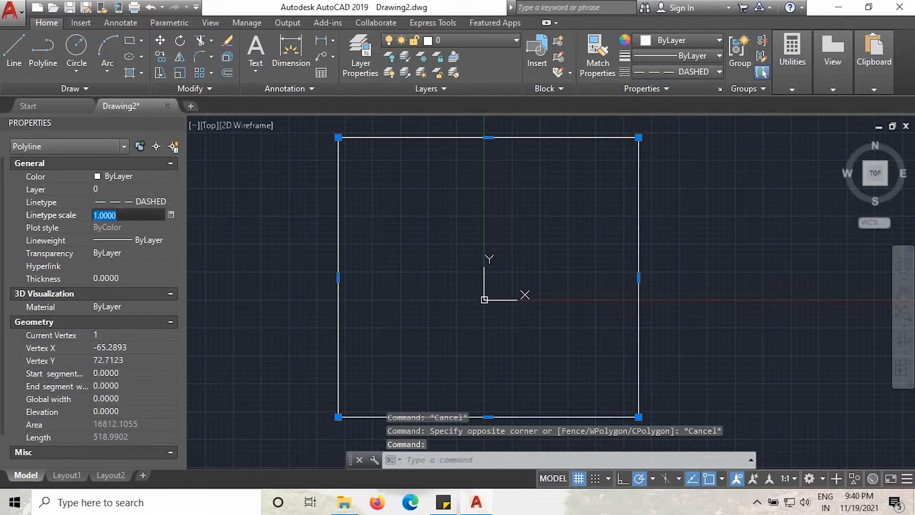
pyautogui.press('Escape')
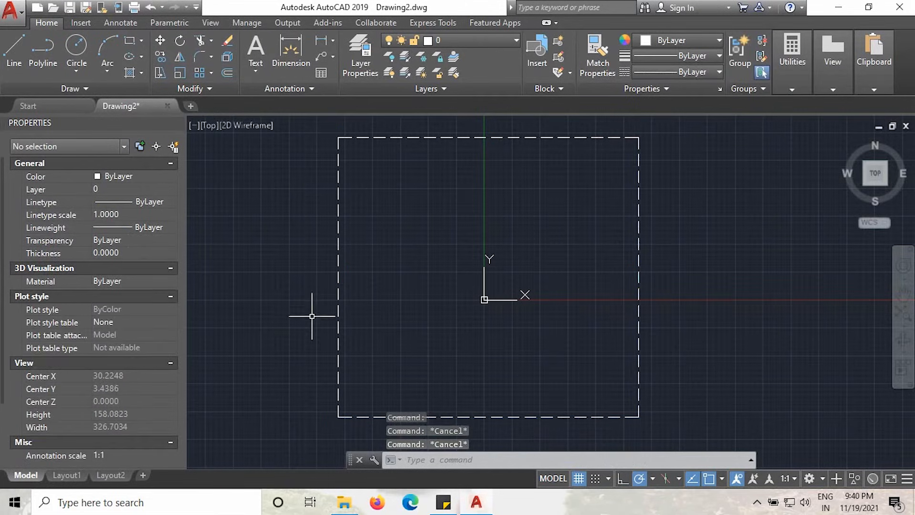
# - Switch to Layout1 and activate its viewport to show the rectangle
pyautogui.click(66, 474)
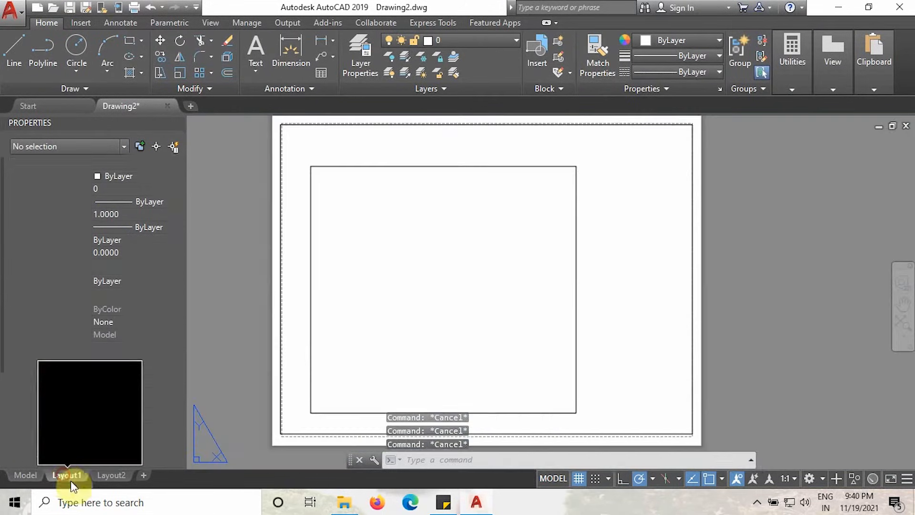
pyautogui.click(66, 475)
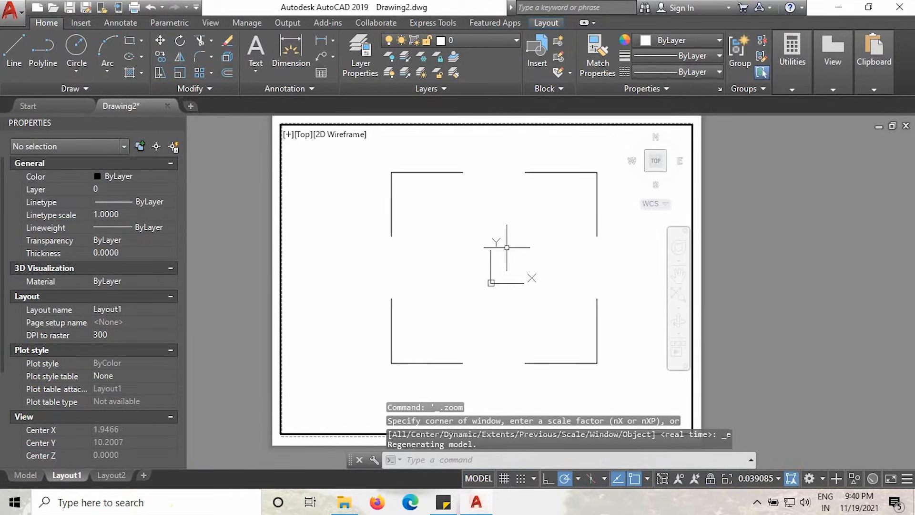
pyautogui.moveTo(483, 199)
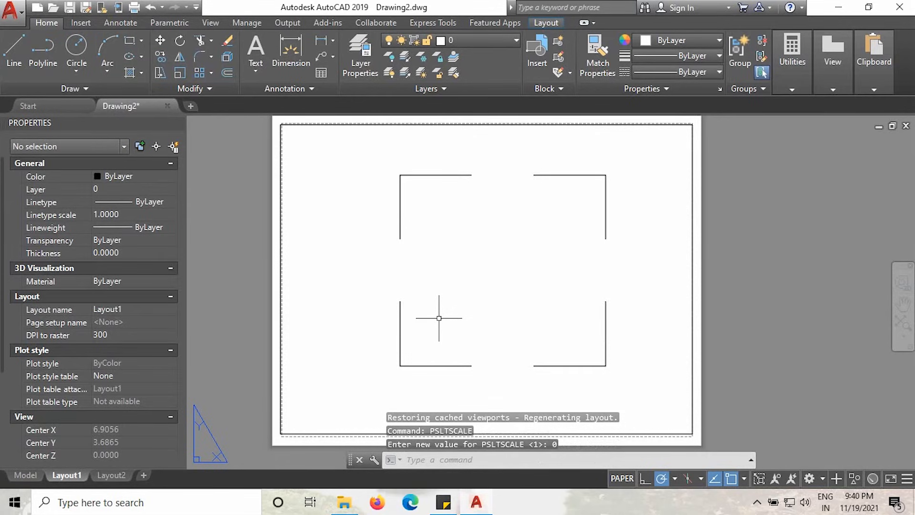
# - Enter REGEN to redraw Layout1 with PSLTSCALE 0 applied
pyautogui.write('REGe')
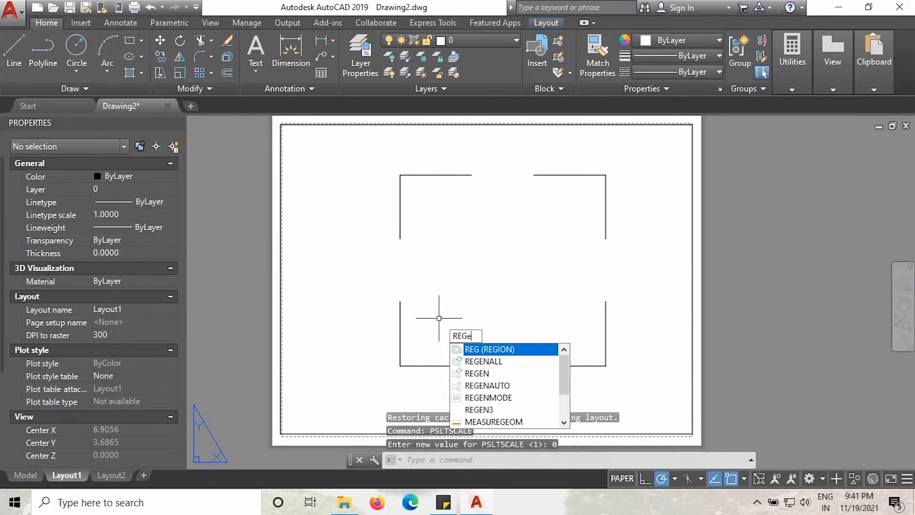
pyautogui.write('REGEN')
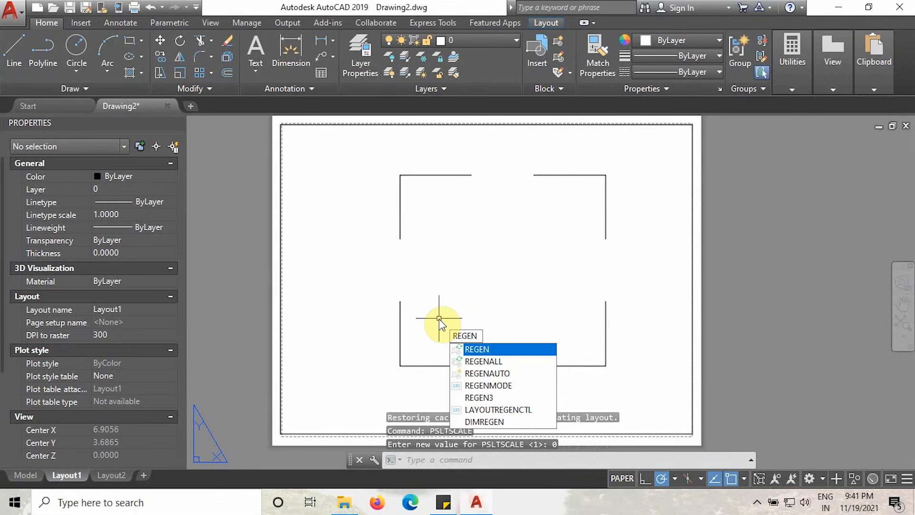